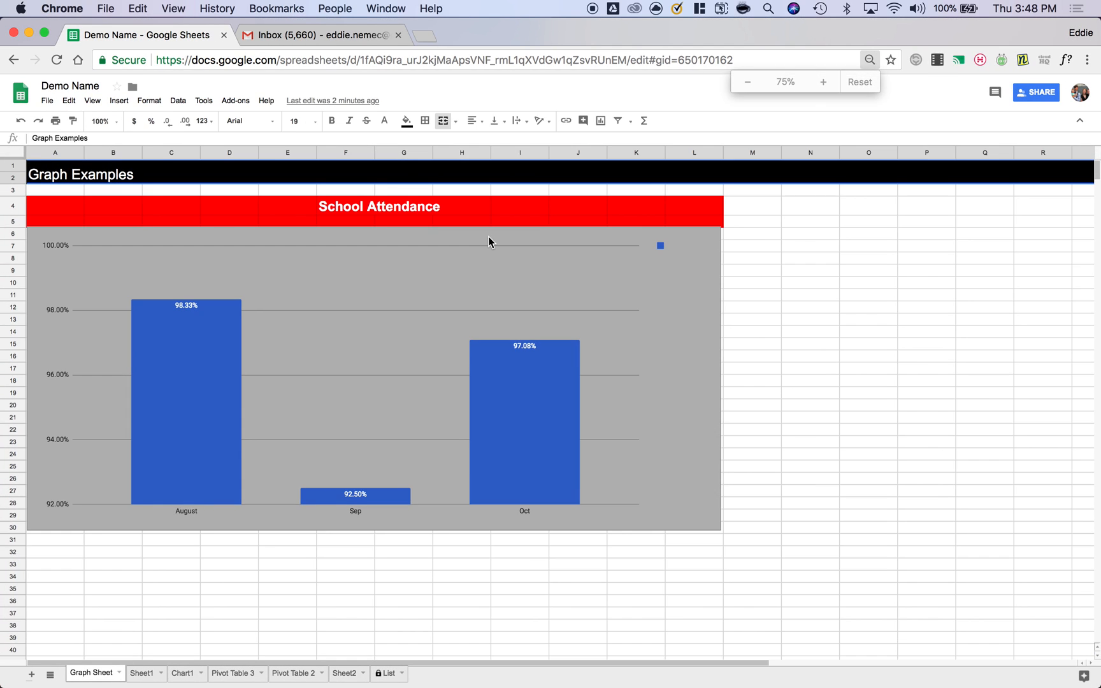
# - Review Sheet1's attendance data and the monthly AVERAGE formulas, then check the chart sheet
pyautogui.click(823, 81)
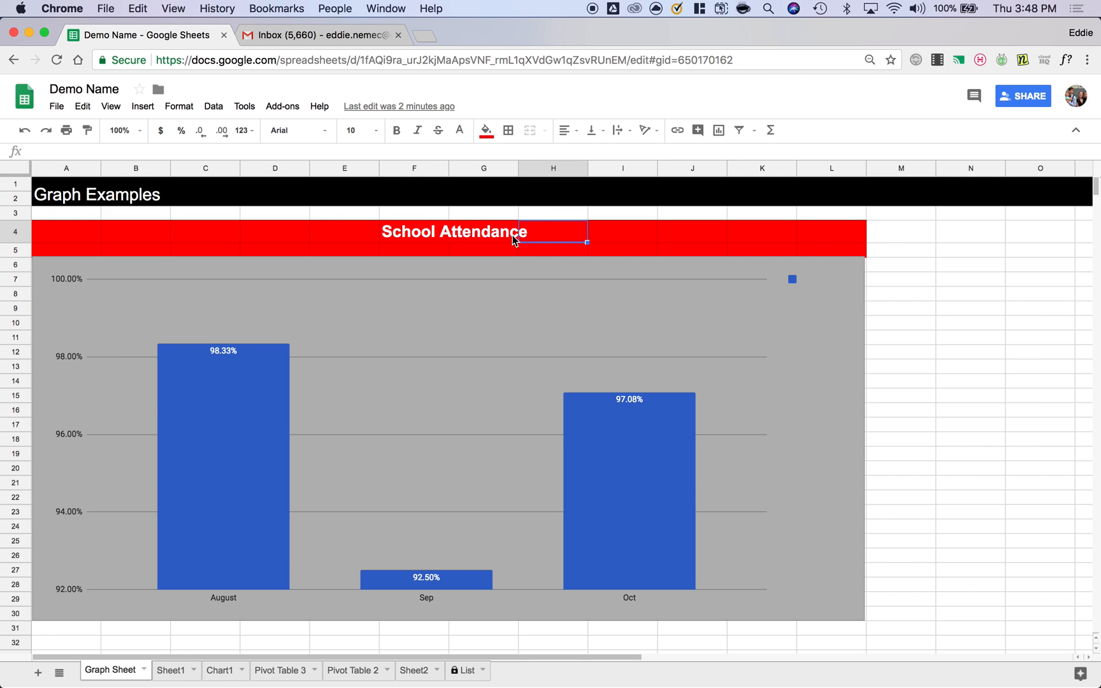
pyautogui.click(483, 232)
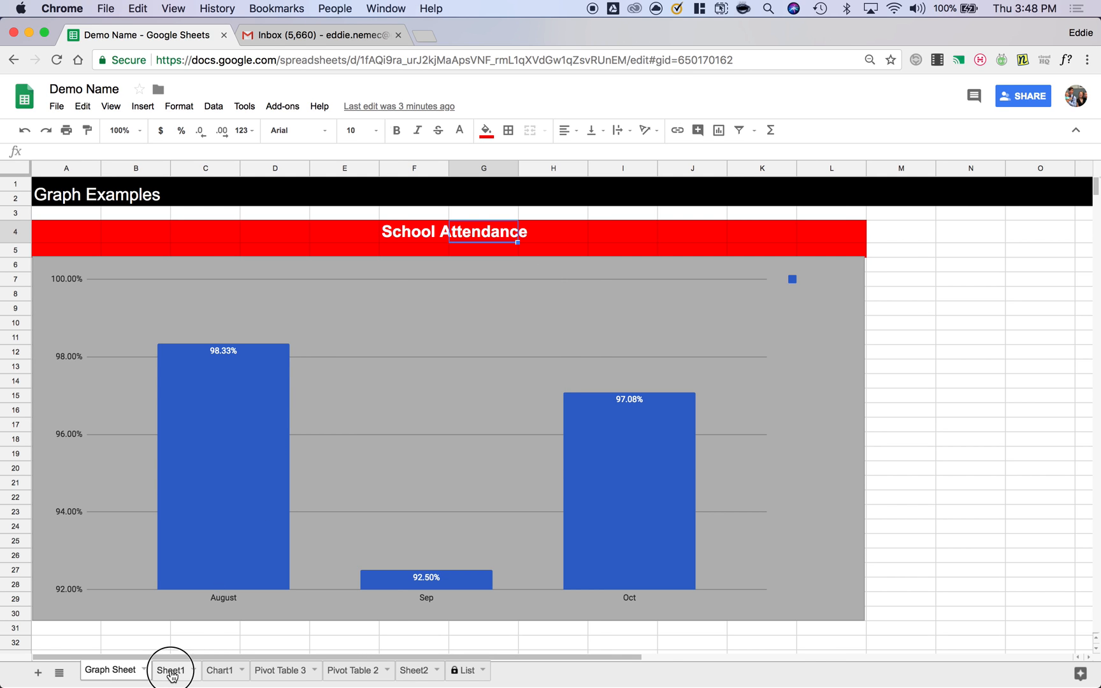
pyautogui.click(170, 670)
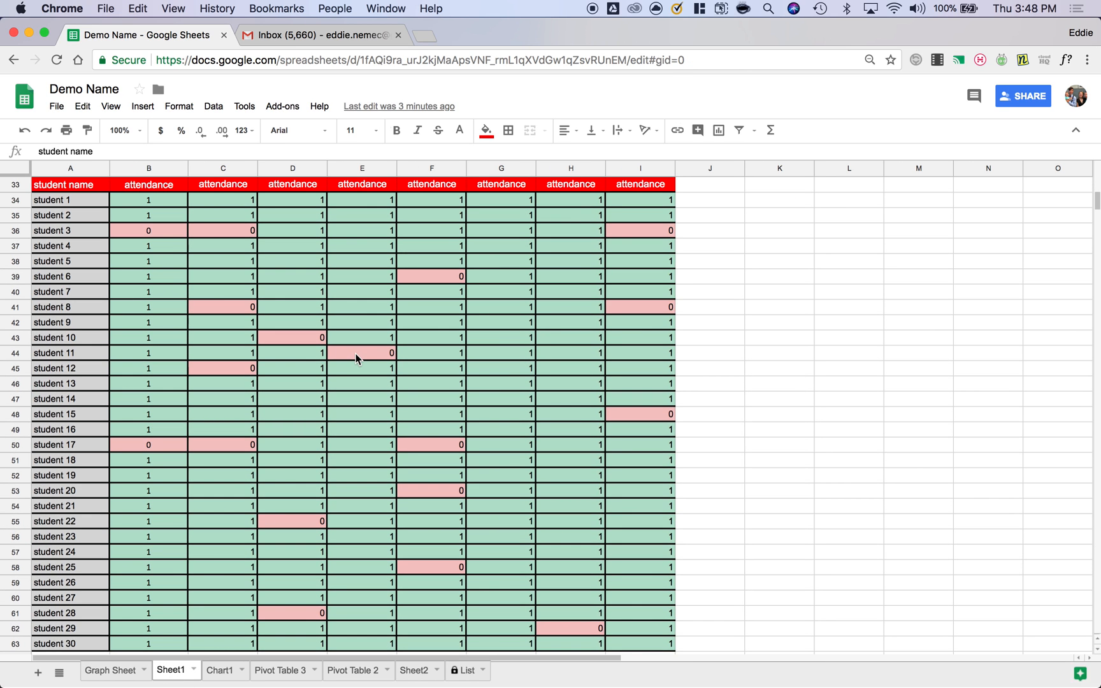
pyautogui.scroll(-3)
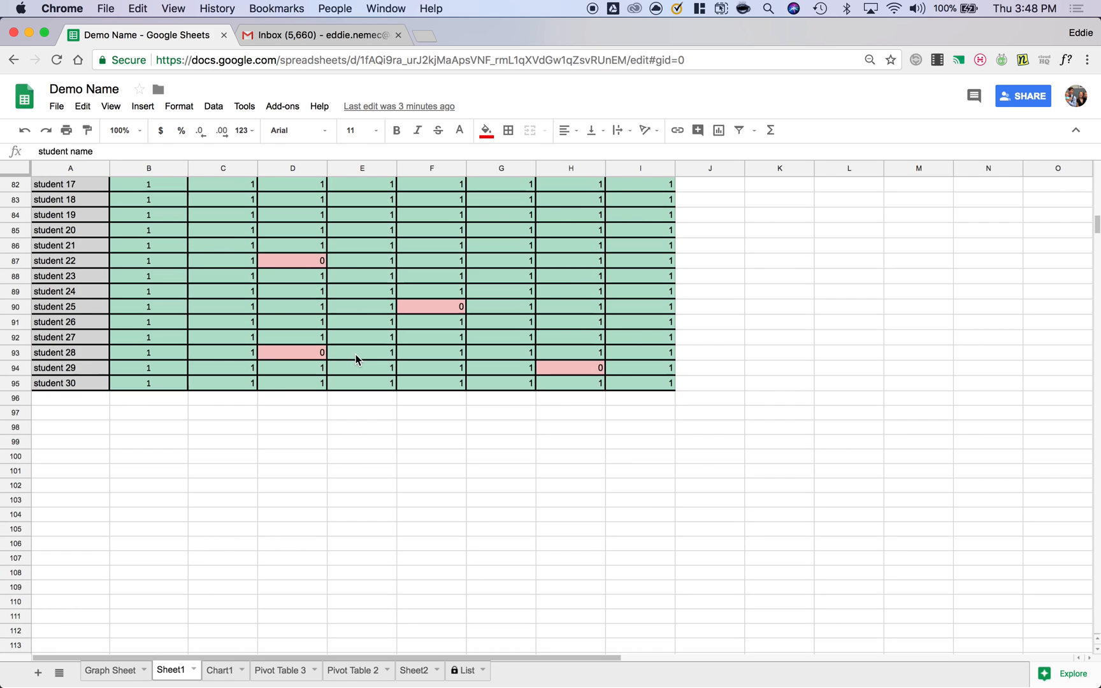
pyautogui.scroll(3)
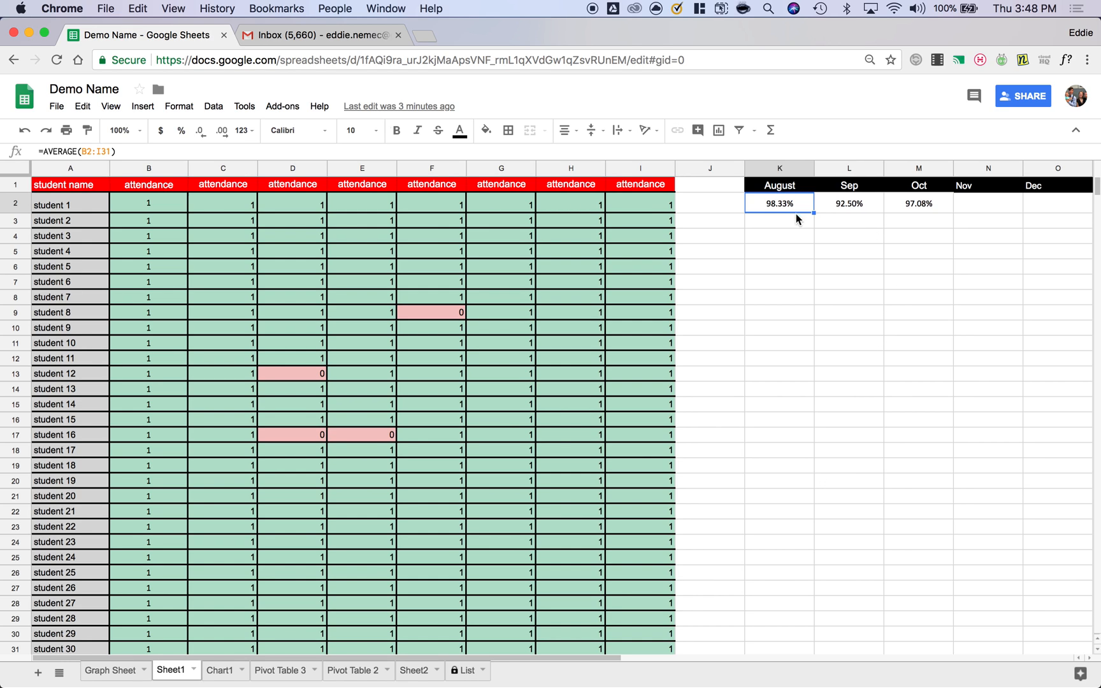
pyautogui.click(848, 203)
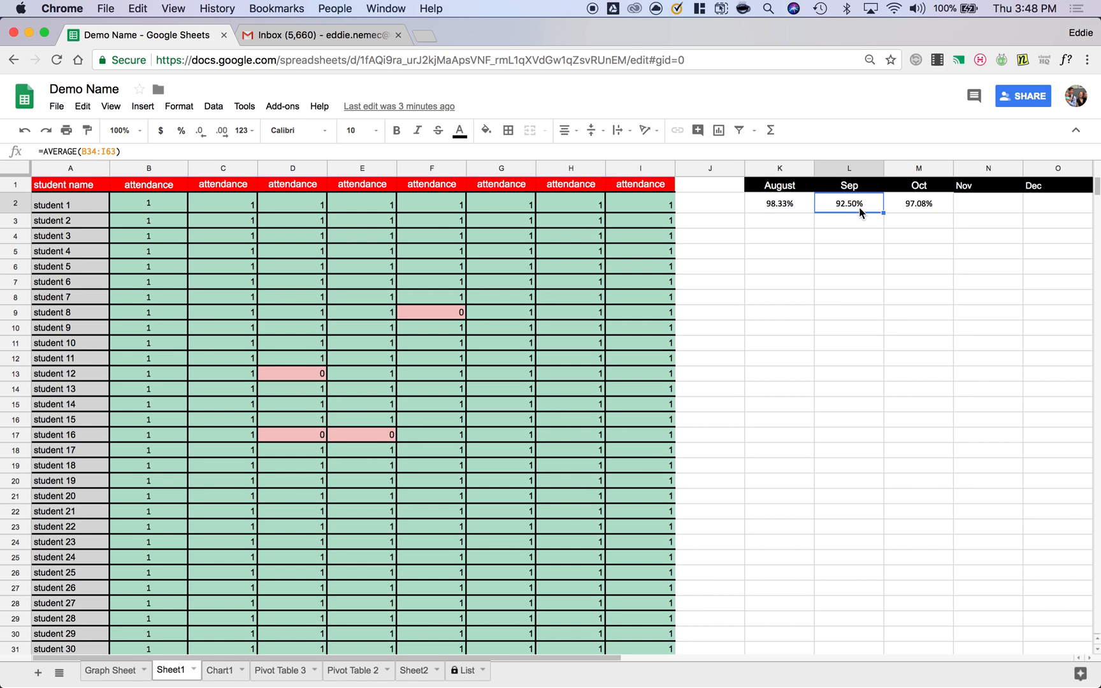
pyautogui.moveTo(119, 679)
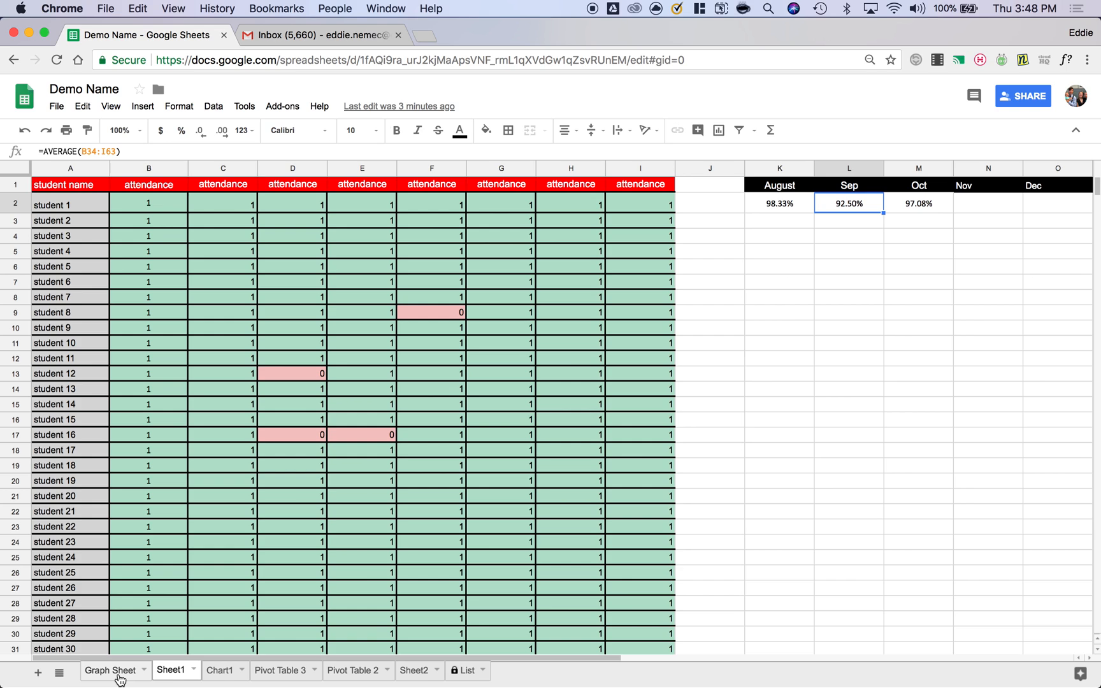
pyautogui.click(108, 670)
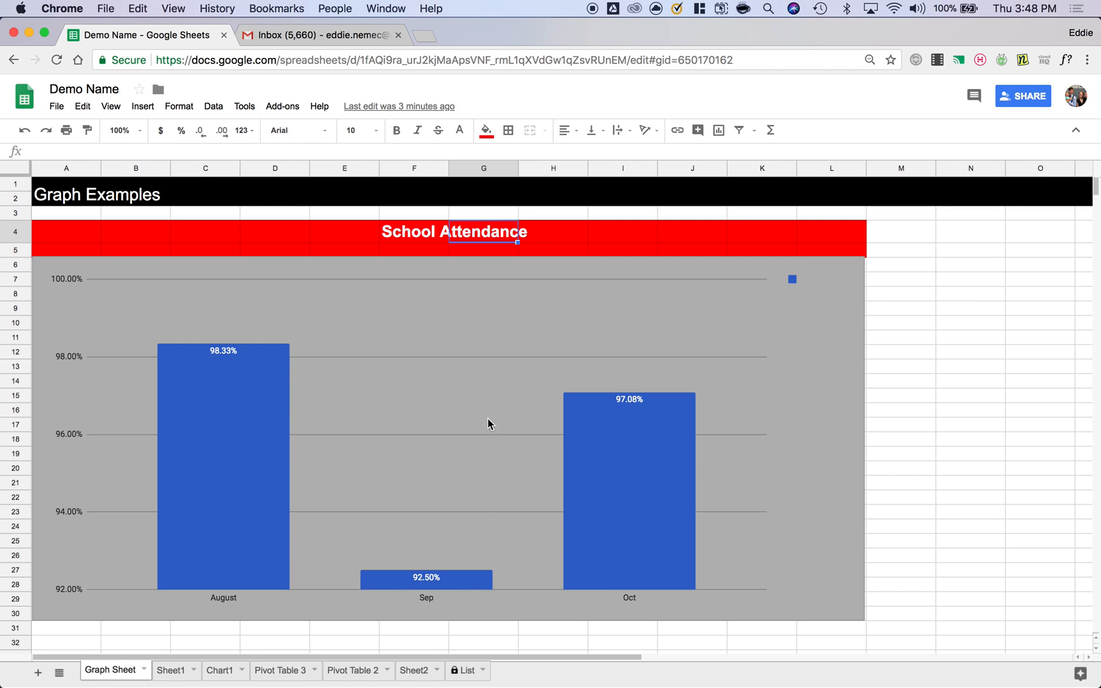
pyautogui.moveTo(220, 663)
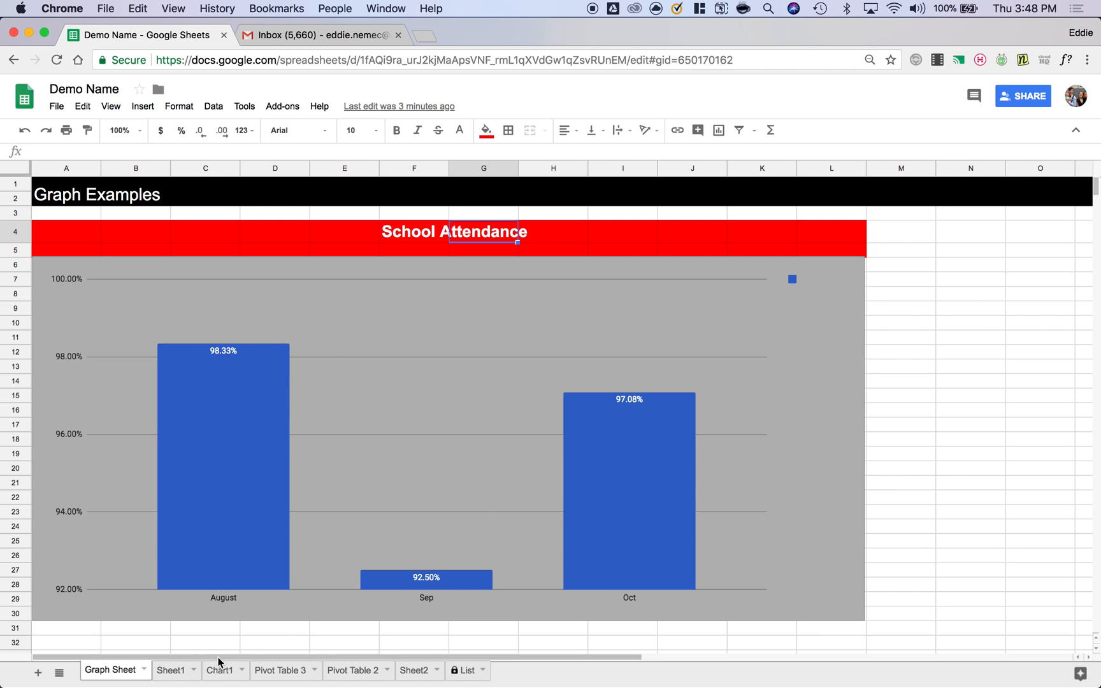
pyautogui.moveTo(208, 428)
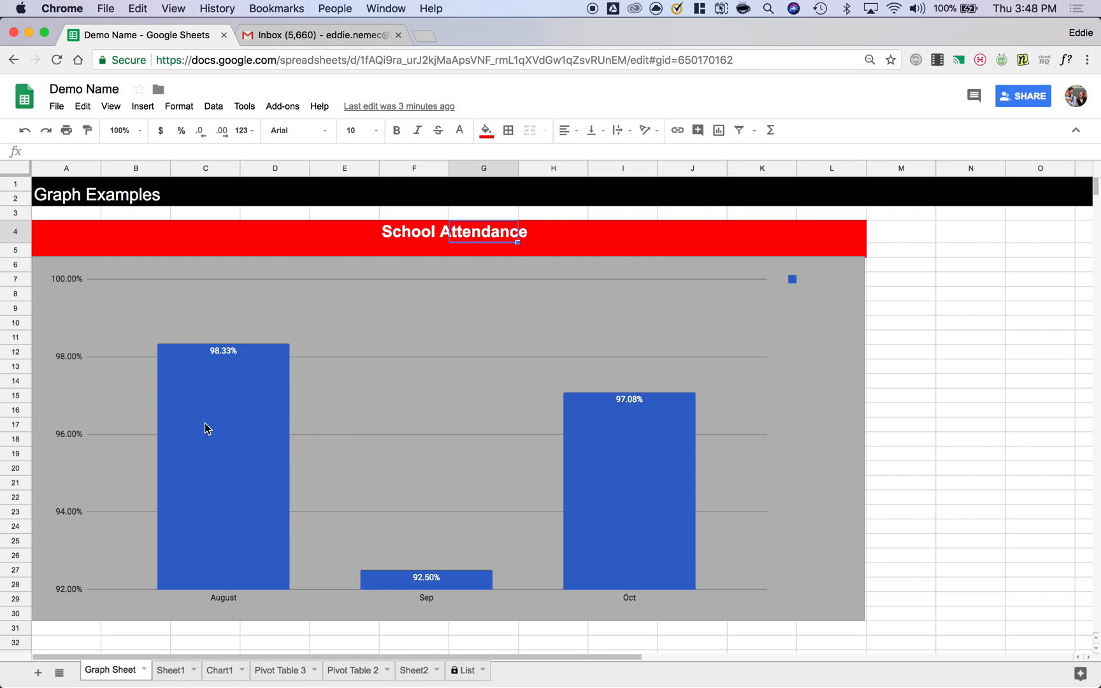
# - Mark another August attendance cell on Sheet1 as absent (0)
pyautogui.click(174, 670)
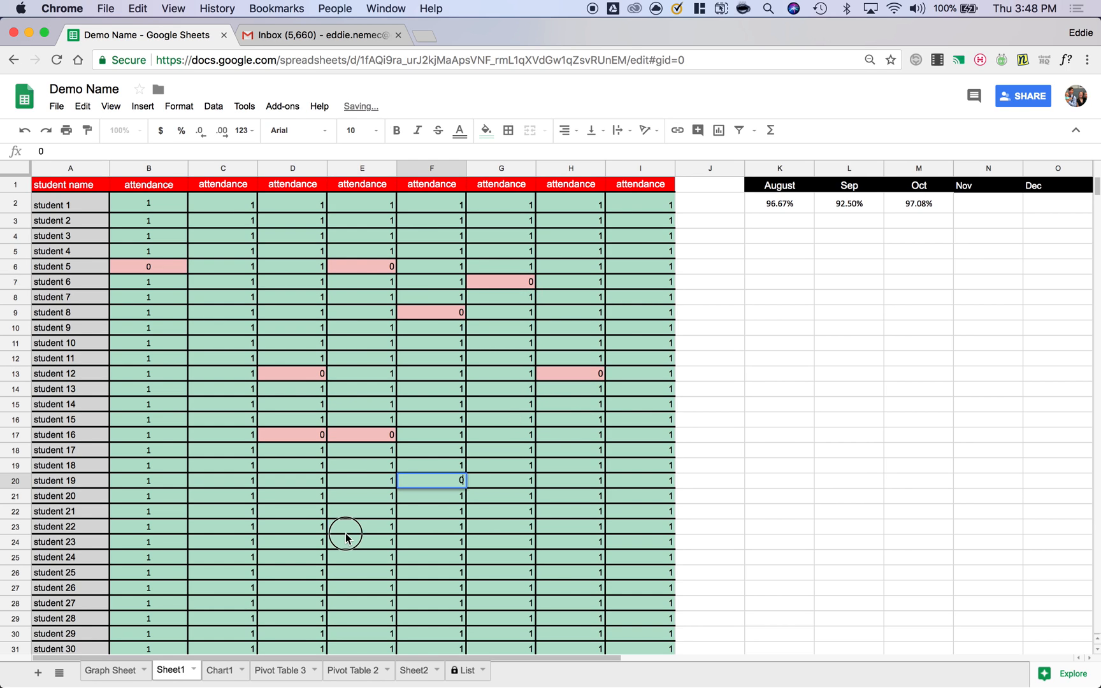
pyautogui.click(223, 480)
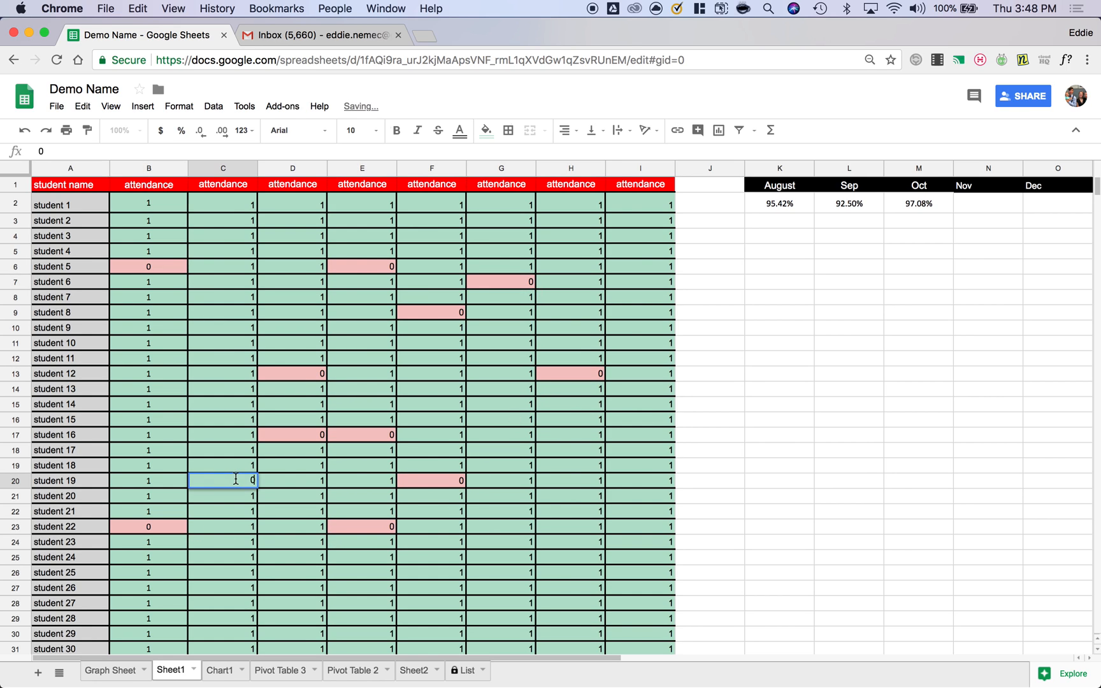
pyautogui.moveTo(512, 409)
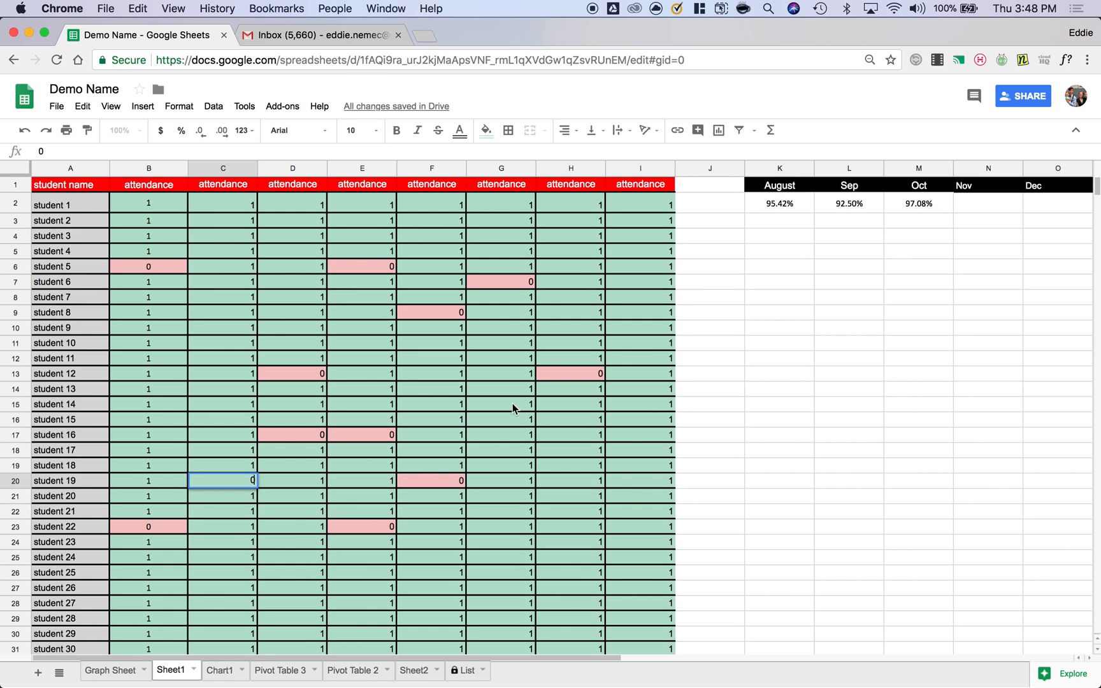
# - View the Graph Sheet chart with the August bar now at 95.00%
pyautogui.click(108, 670)
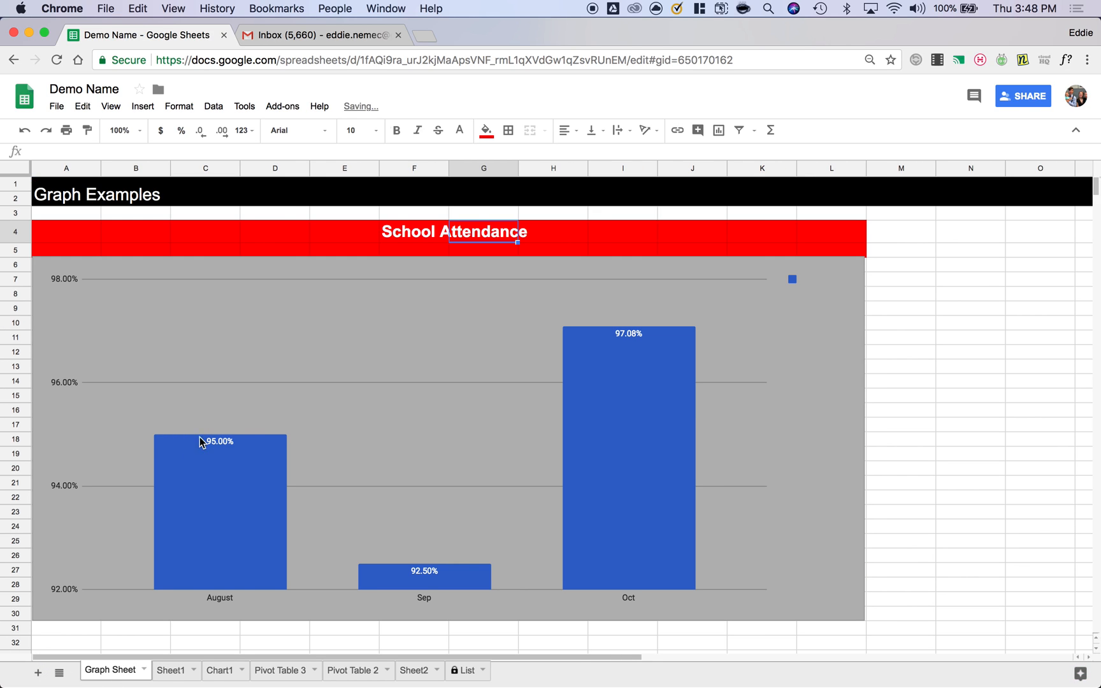
pyautogui.moveTo(239, 500)
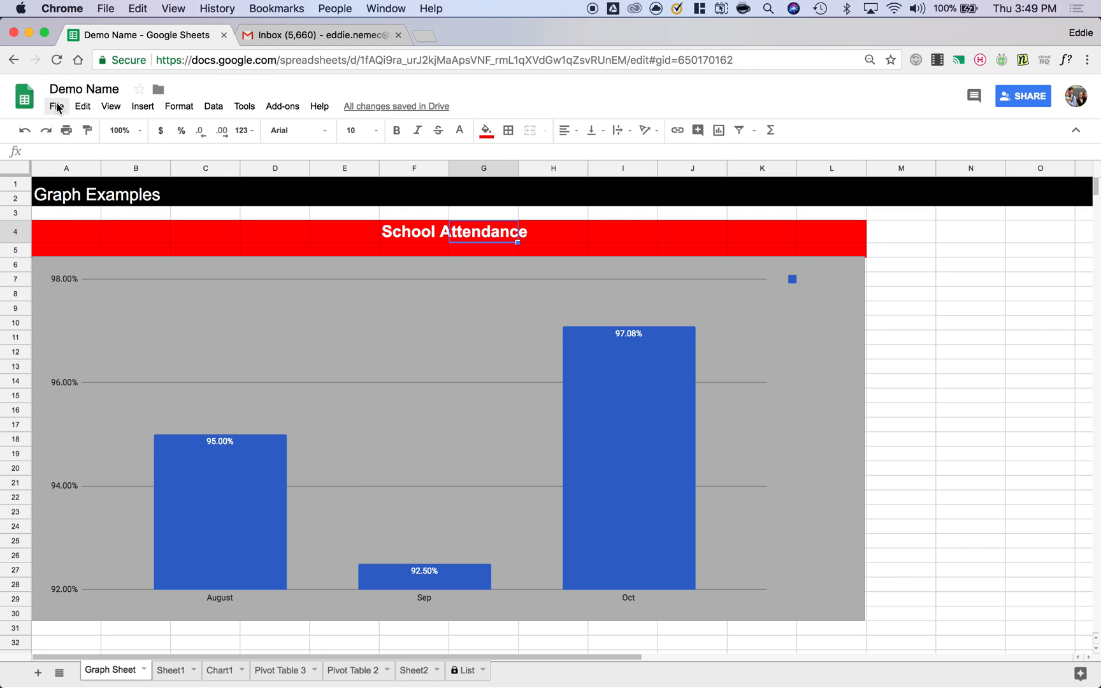
pyautogui.moveTo(107, 371)
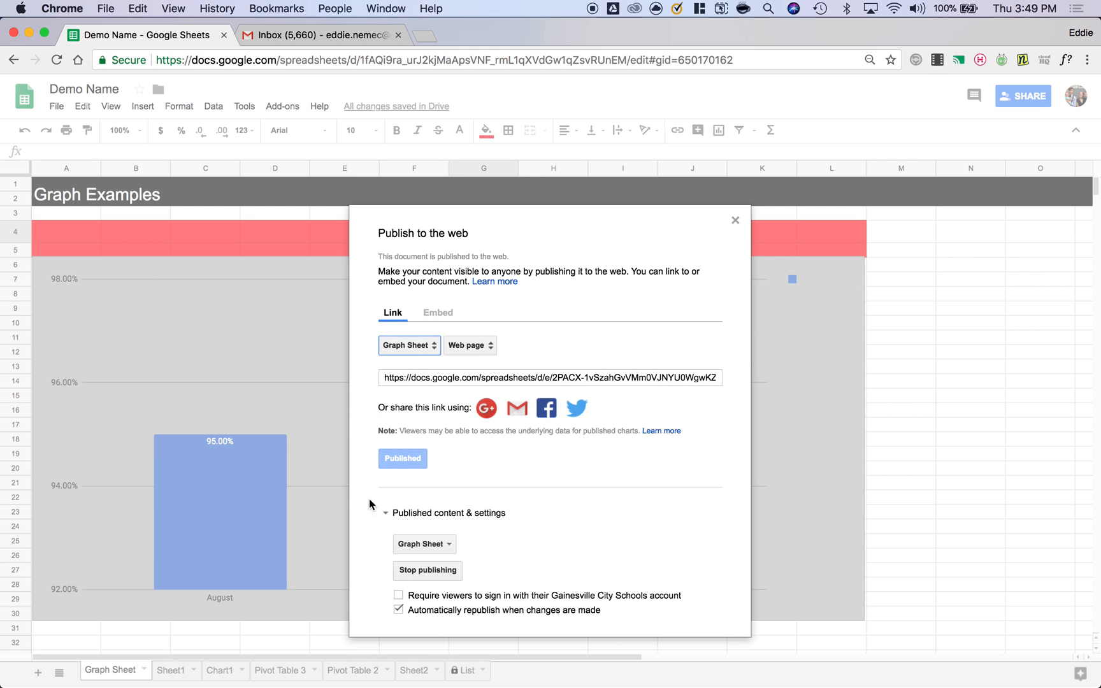
# - Confirm Graph Sheet is published as a Web page and copy its published link
pyautogui.click(549, 377)
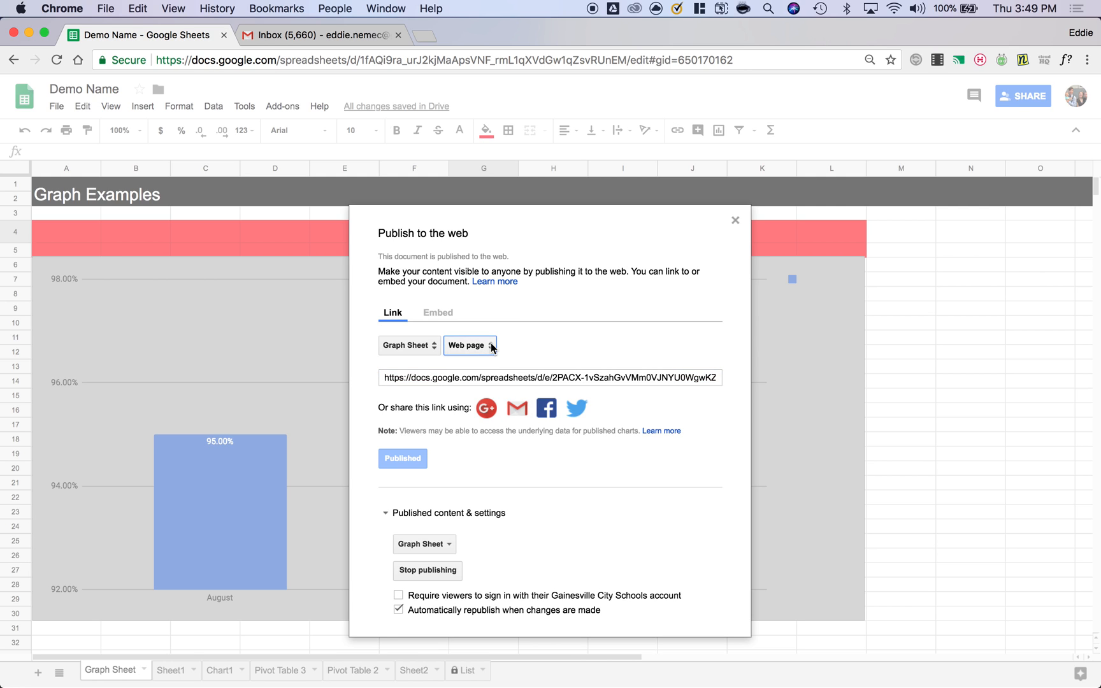
pyautogui.click(480, 377)
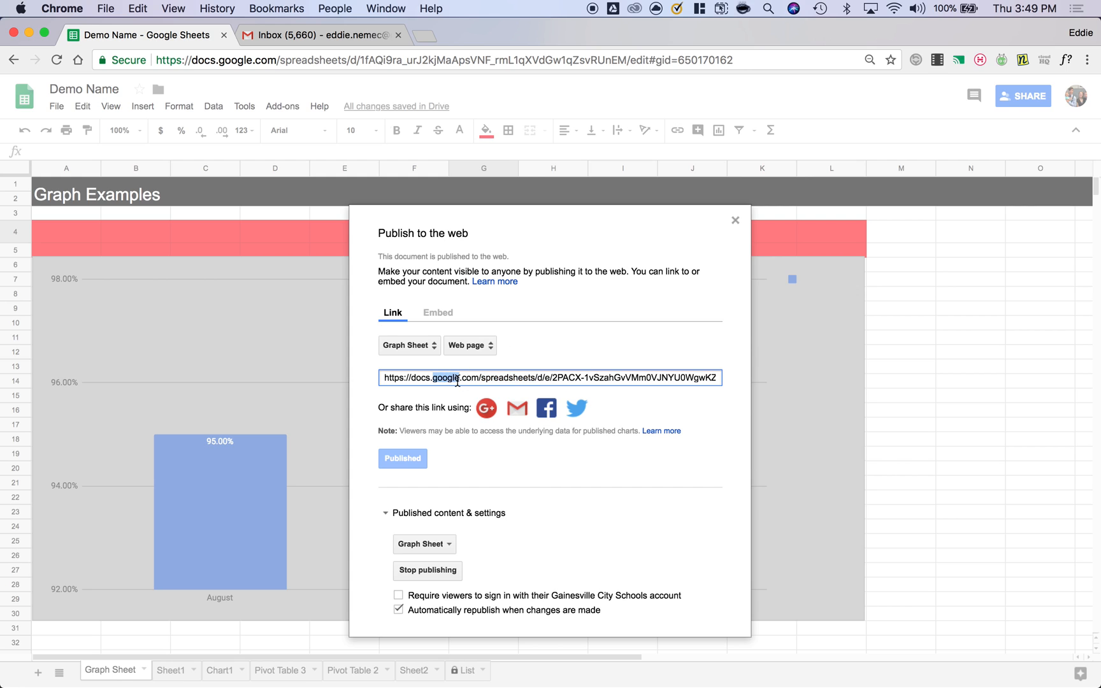
pyautogui.rightClick(456, 377)
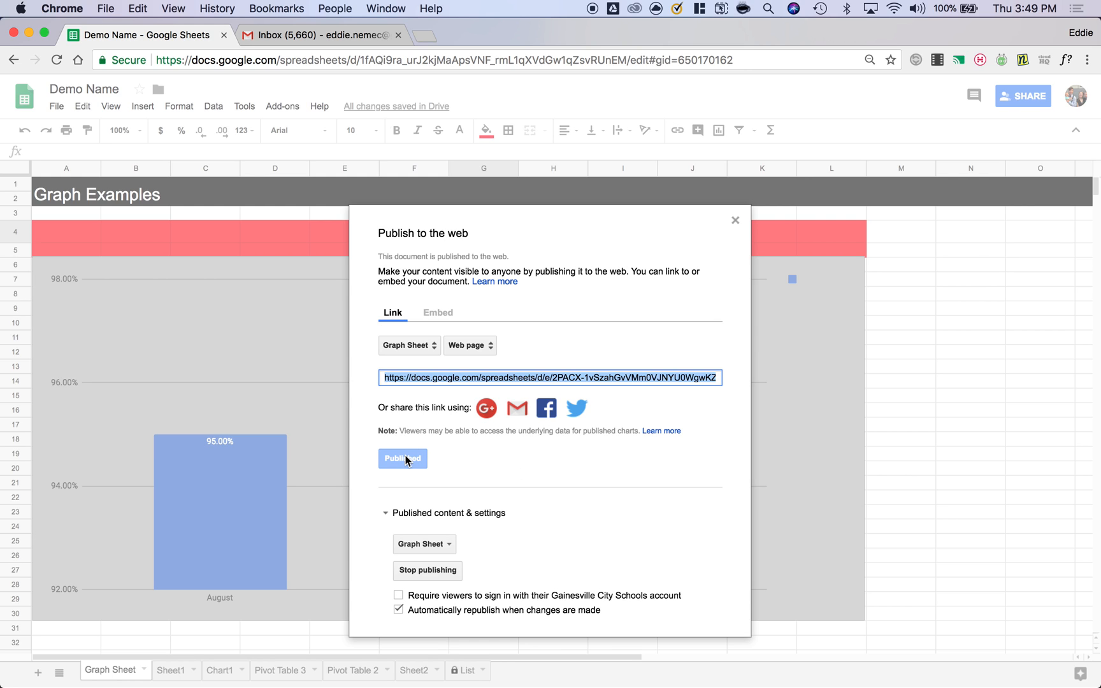
pyautogui.moveTo(723, 217)
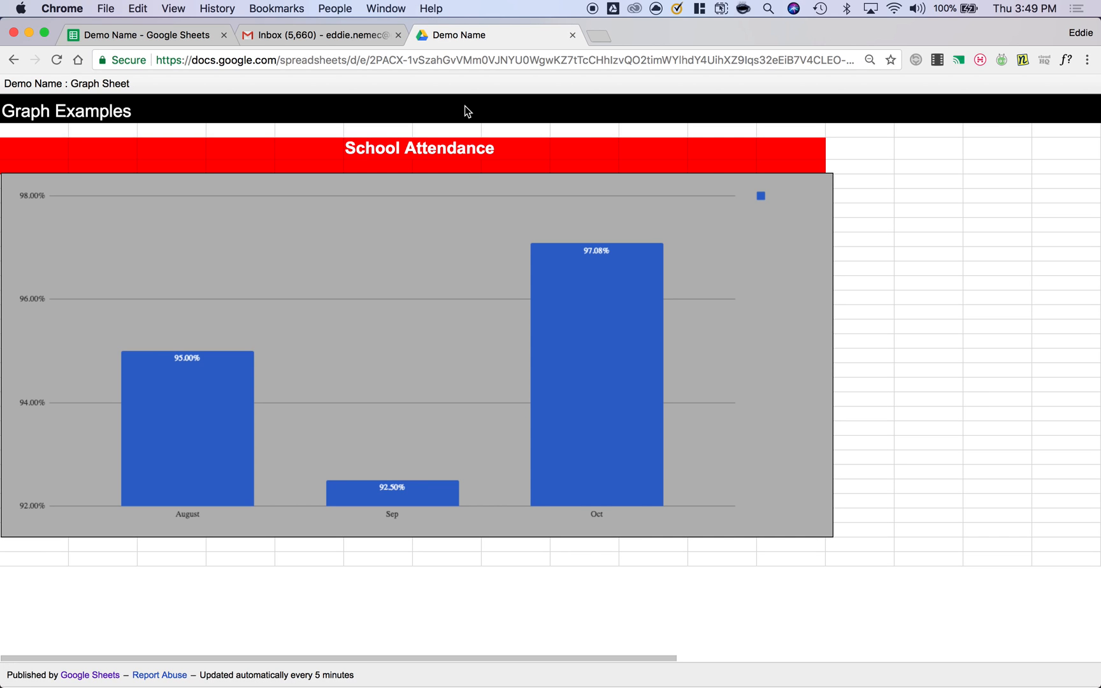
pyautogui.moveTo(196, 399)
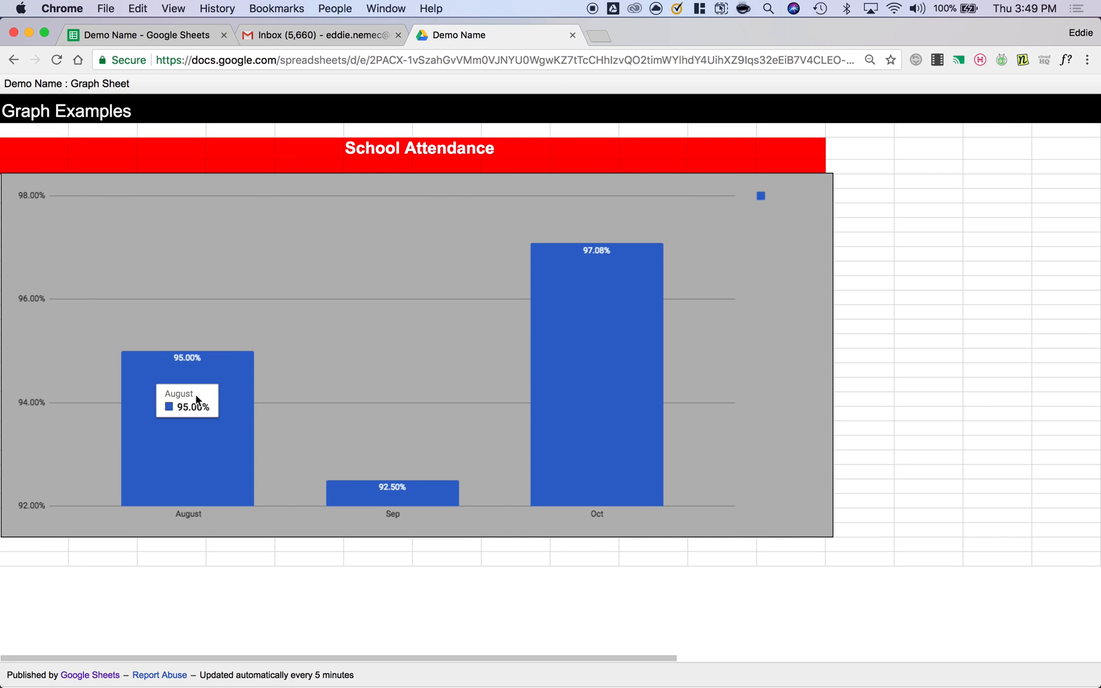
pyautogui.moveTo(325, 54)
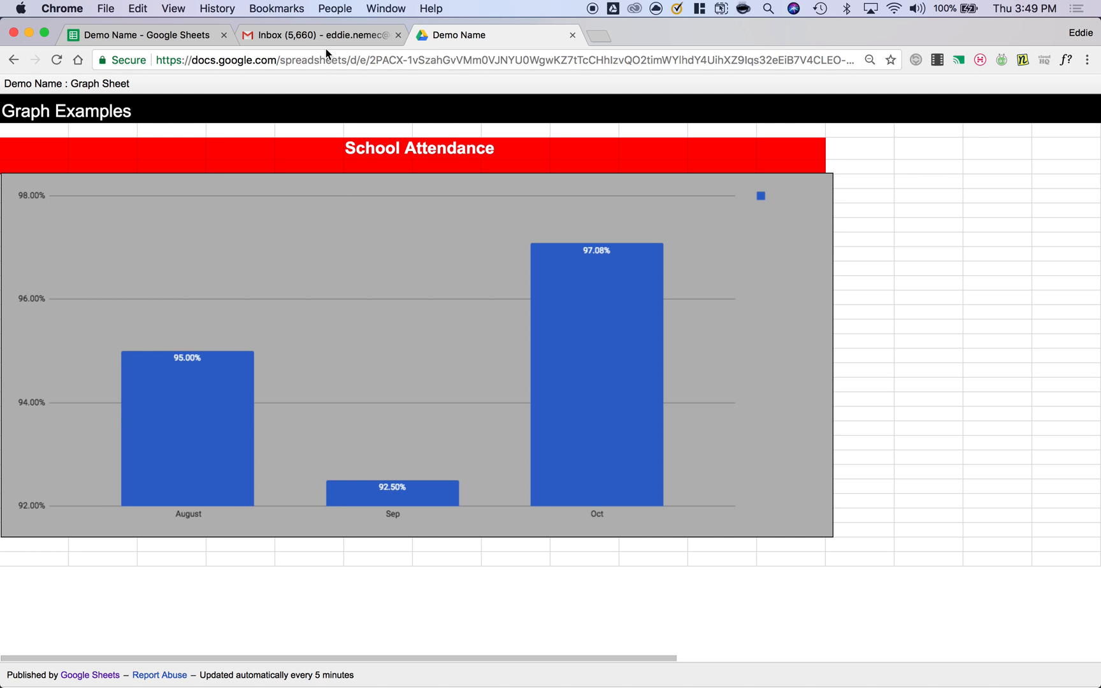
# - Return to the 'Demo Name - Google Sheets' editor tab
pyautogui.click(140, 35)
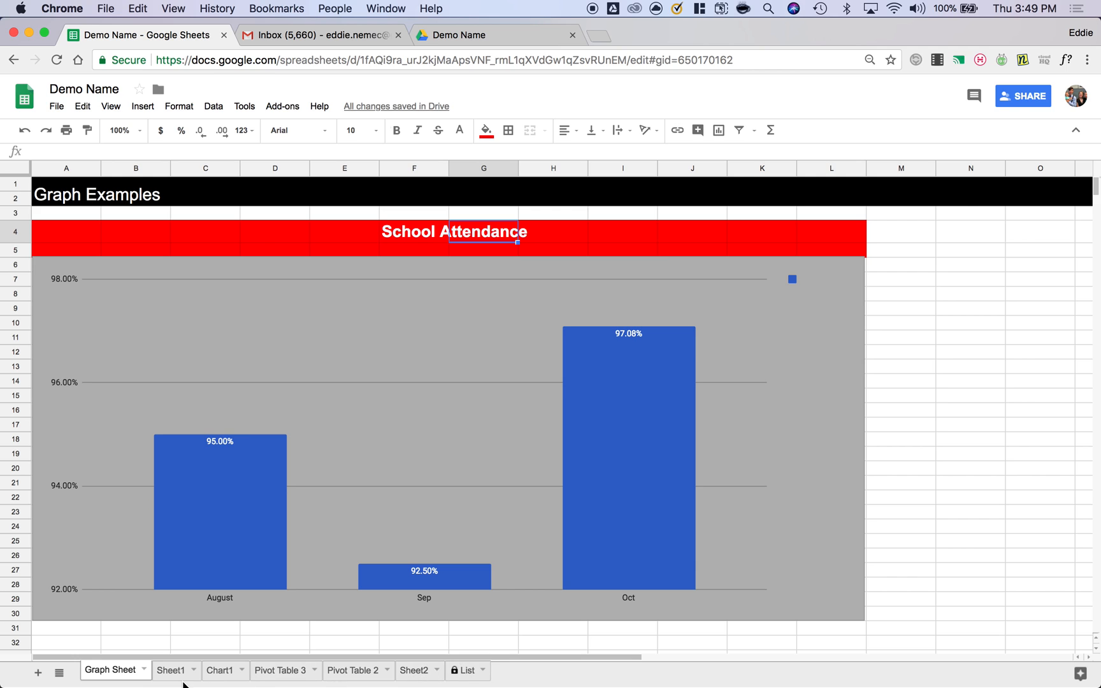
# - Change several August 1s to 0 on Sheet1, dropping the average to 93.75%
pyautogui.click(169, 670)
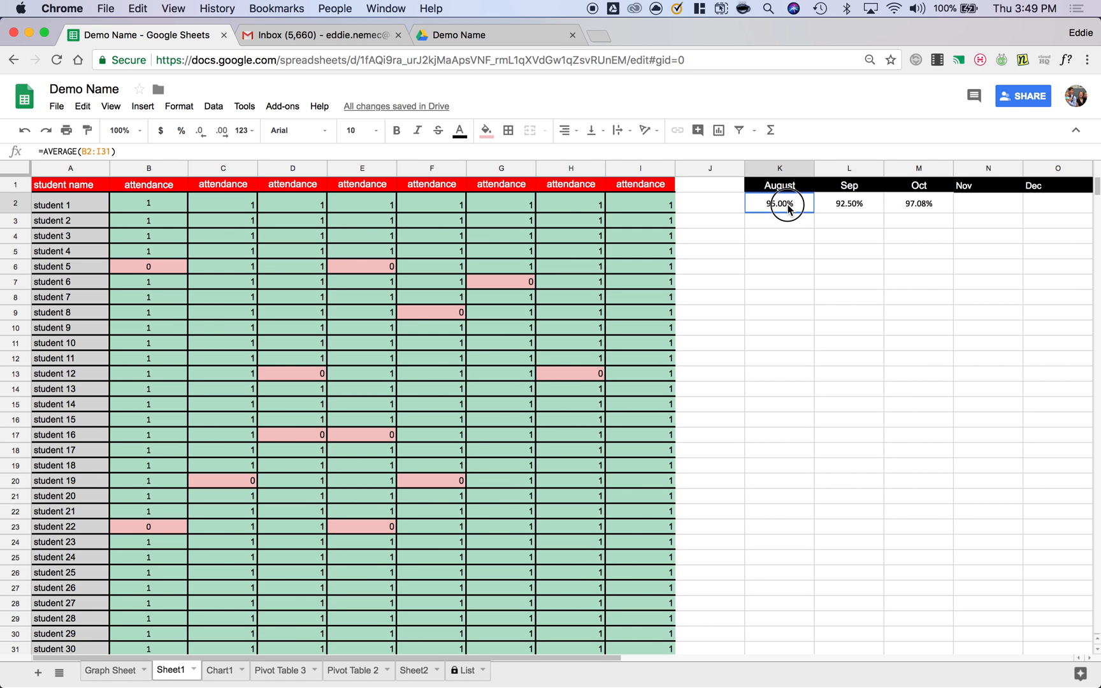
pyautogui.click(148, 251)
pyautogui.write('0')
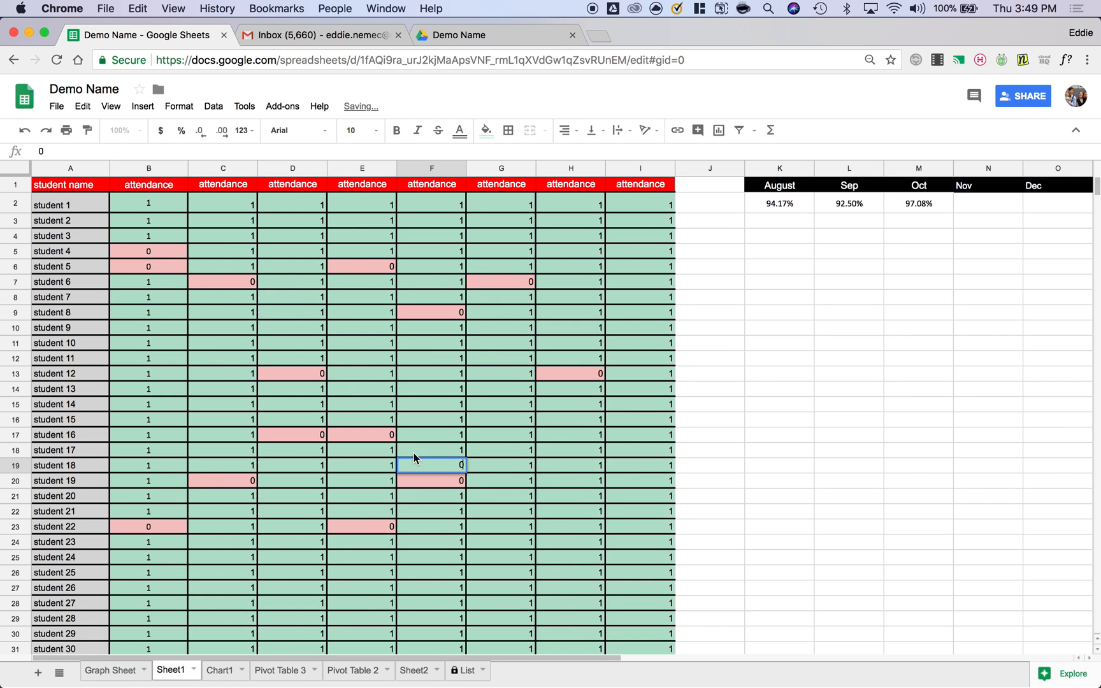
pyautogui.click(501, 496)
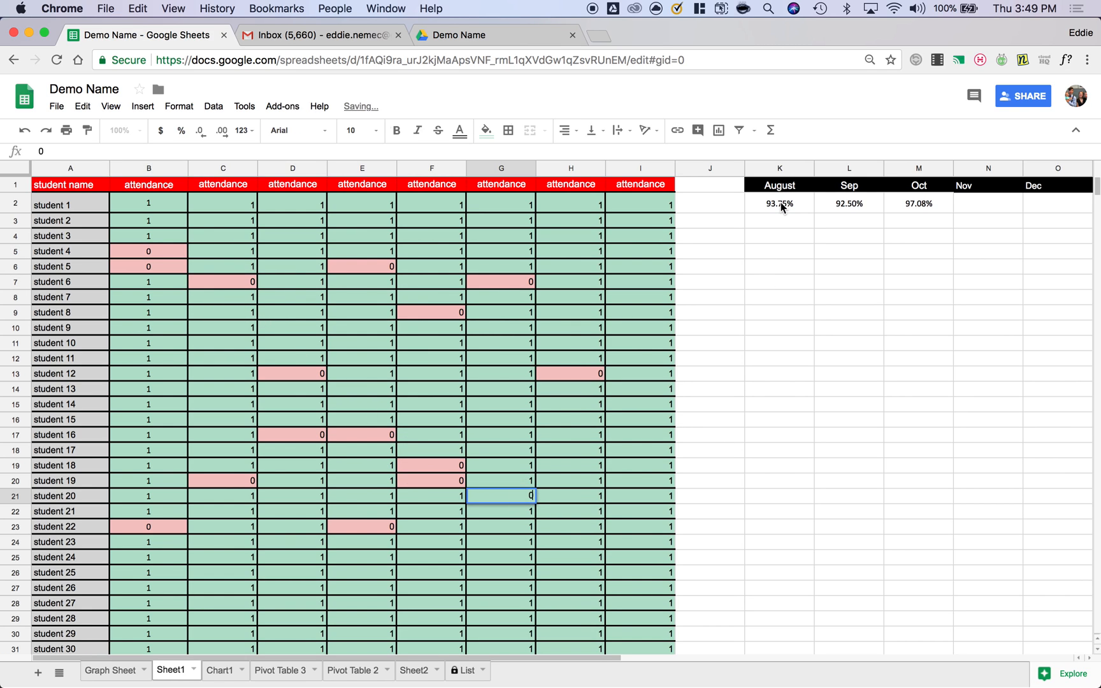
pyautogui.click(109, 671)
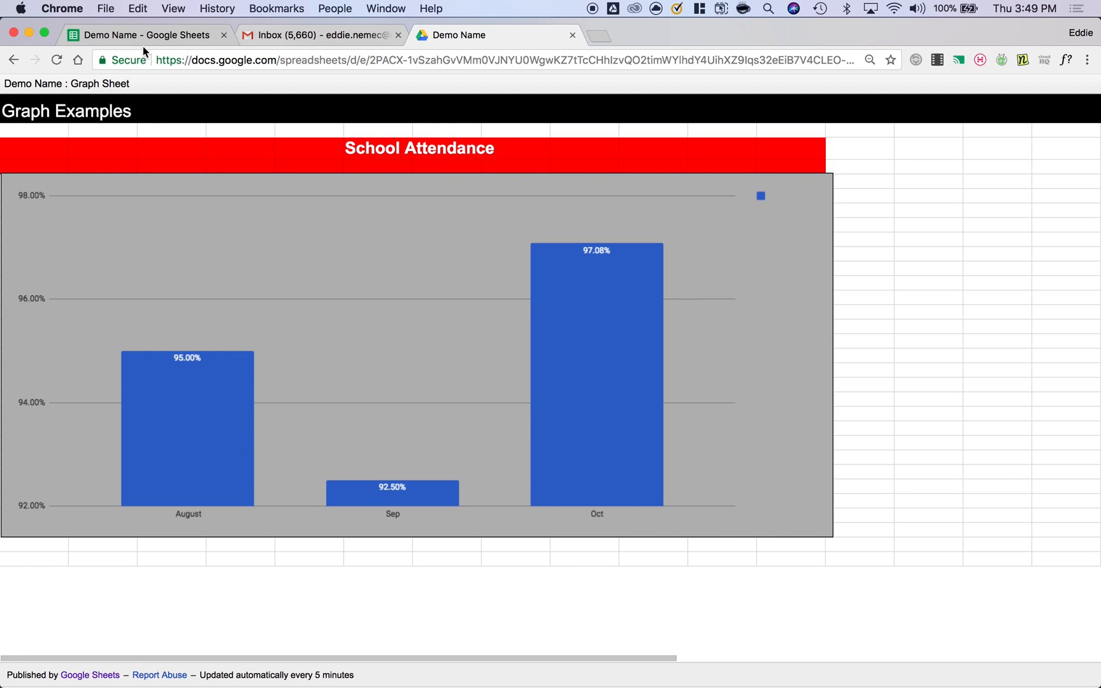
pyautogui.moveTo(54, 60)
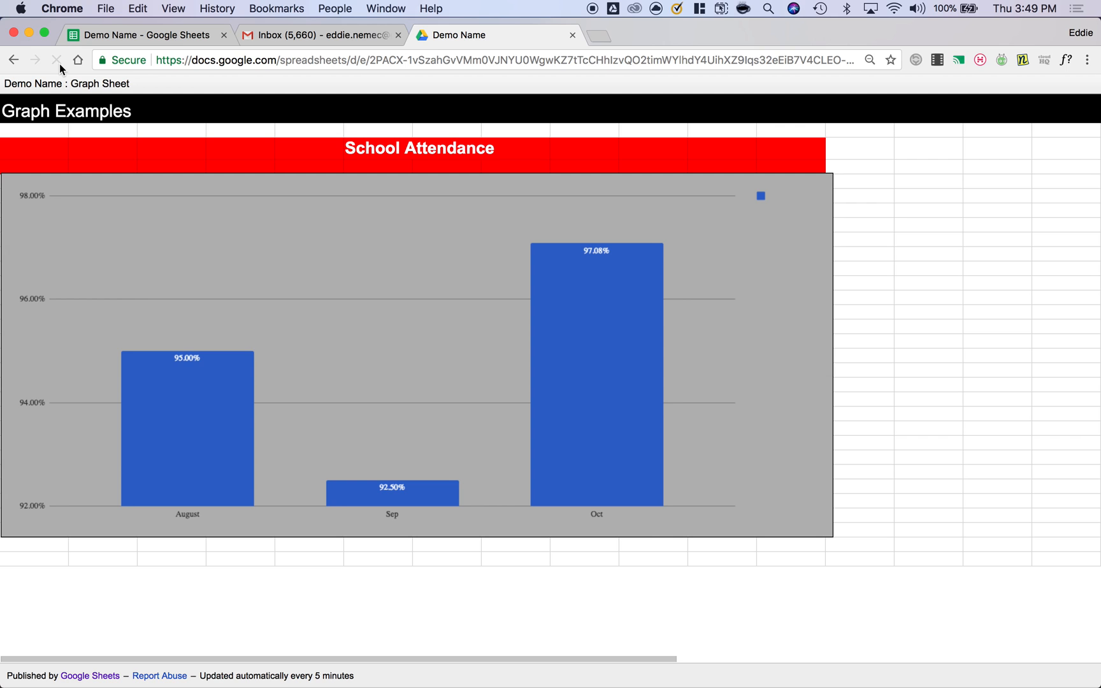
pyautogui.moveTo(56, 60)
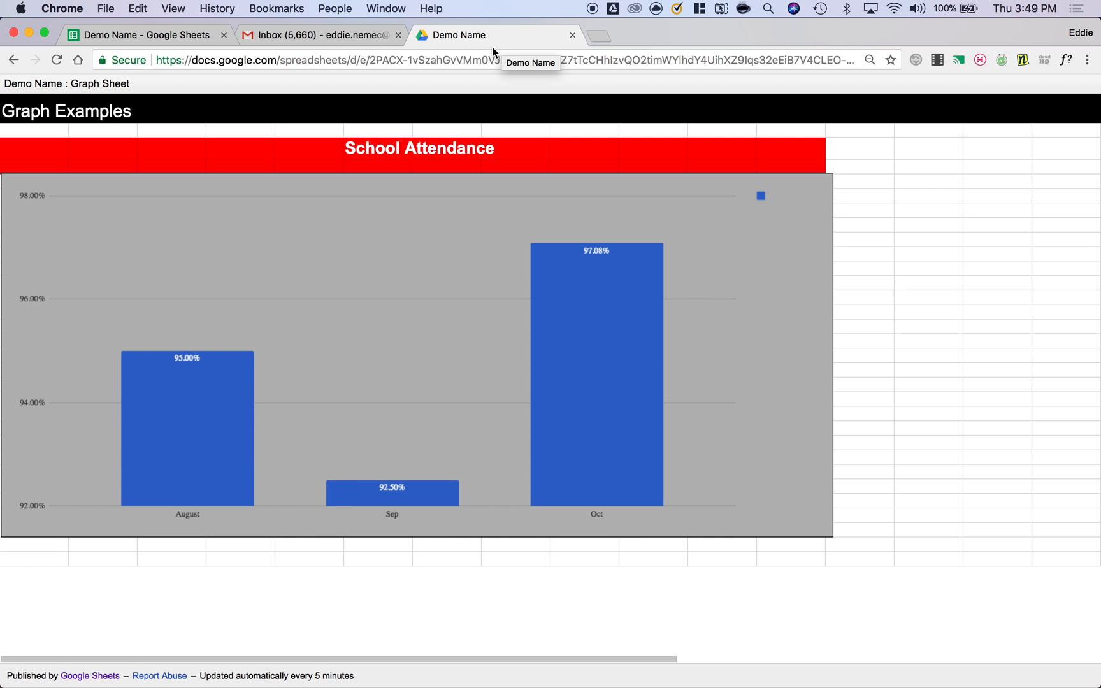
# - Reload the published Graph Sheet page so August shows 93.33%, then return to the editor
pyautogui.click(596, 35)
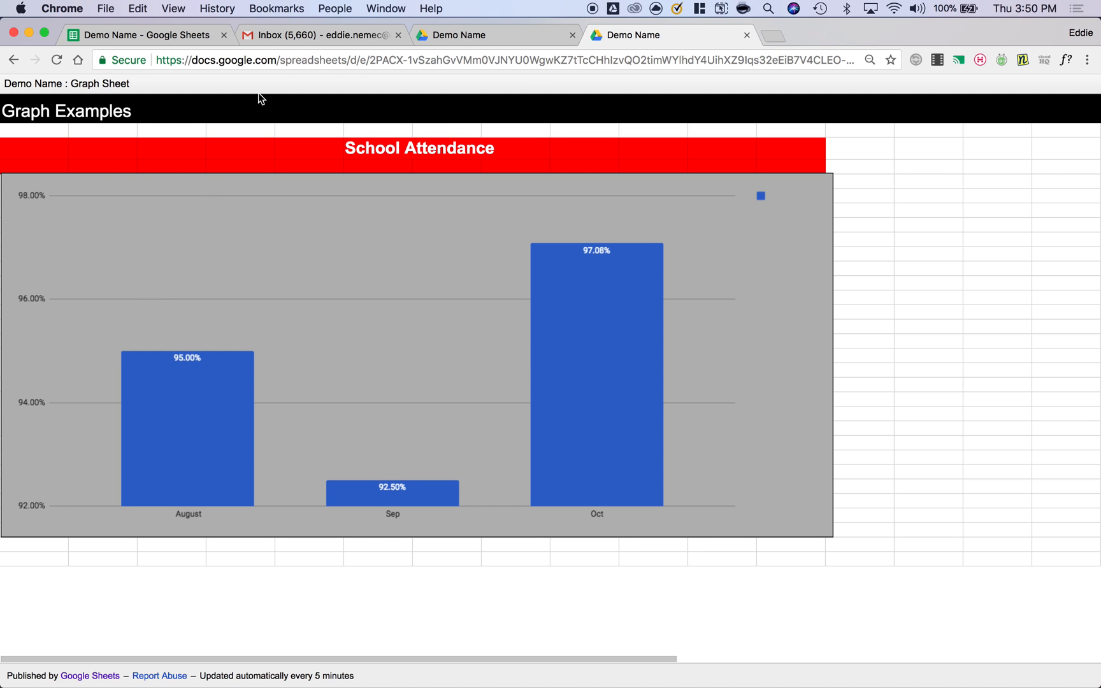
pyautogui.click(56, 60)
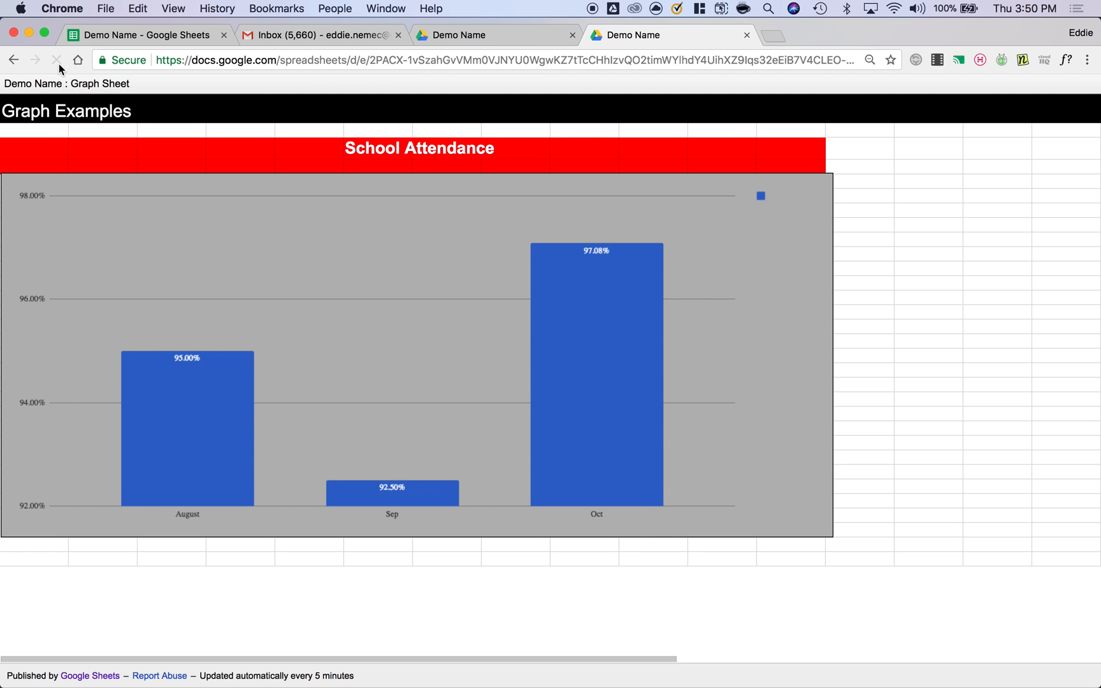
pyautogui.click(56, 60)
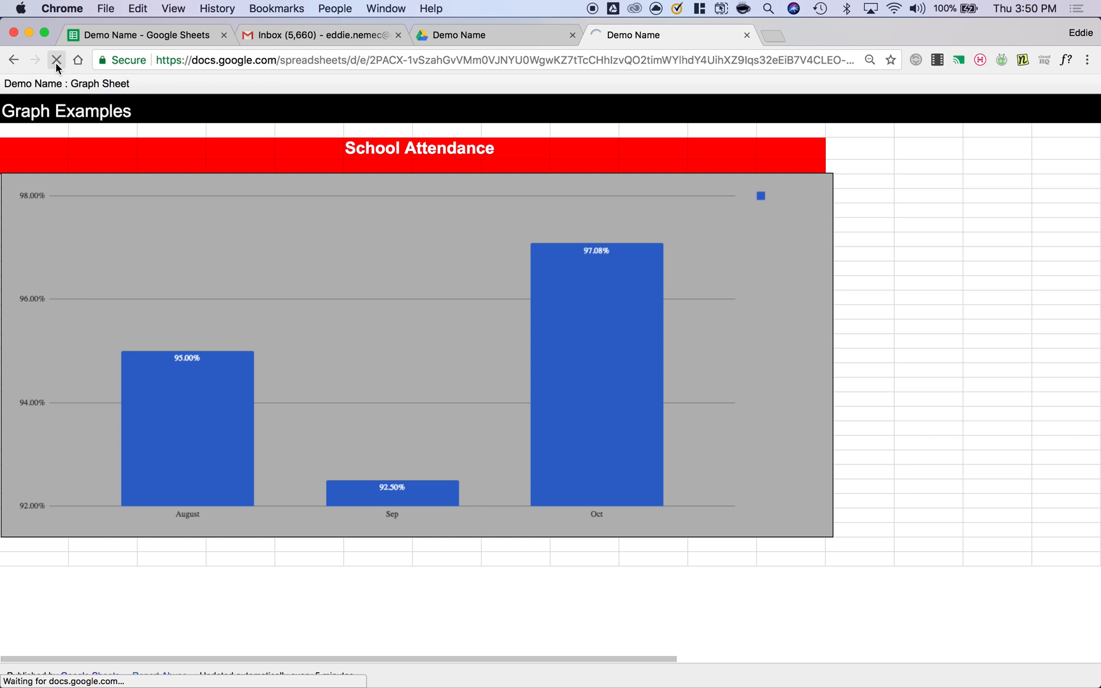
pyautogui.moveTo(56, 60)
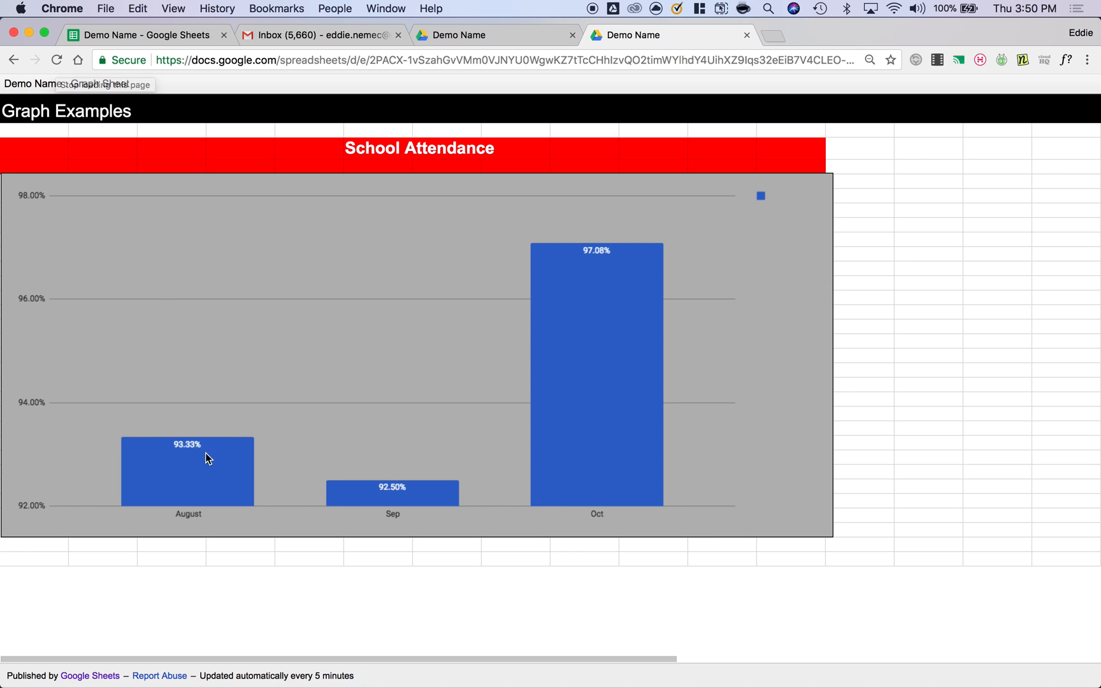
pyautogui.moveTo(206, 484)
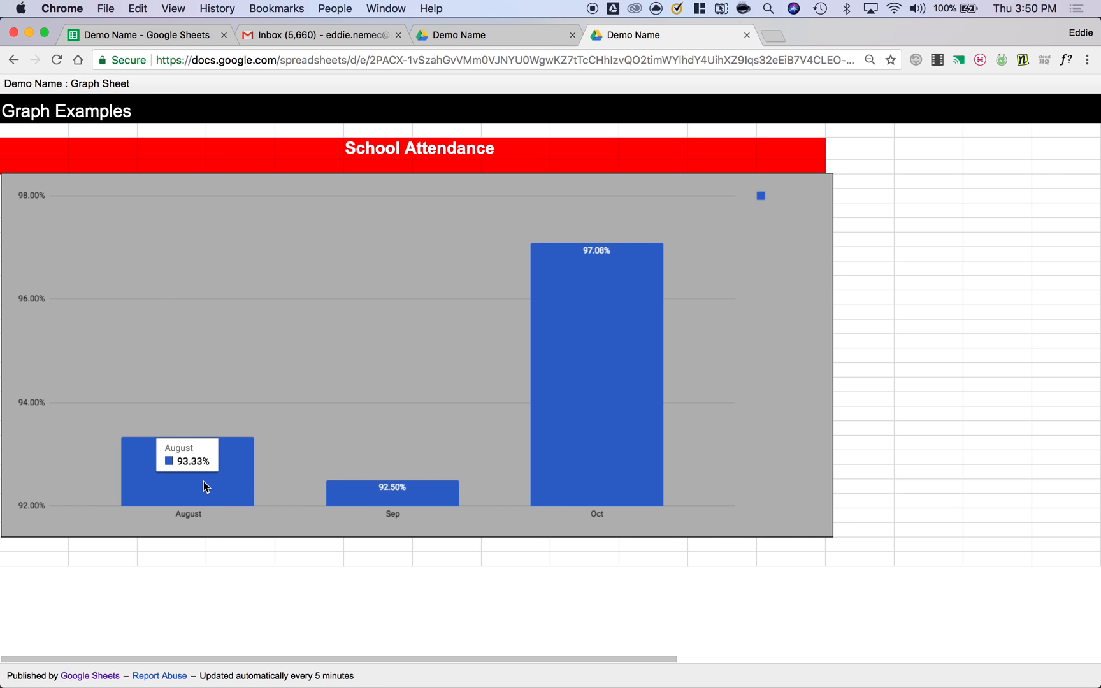
pyautogui.moveTo(532, 349)
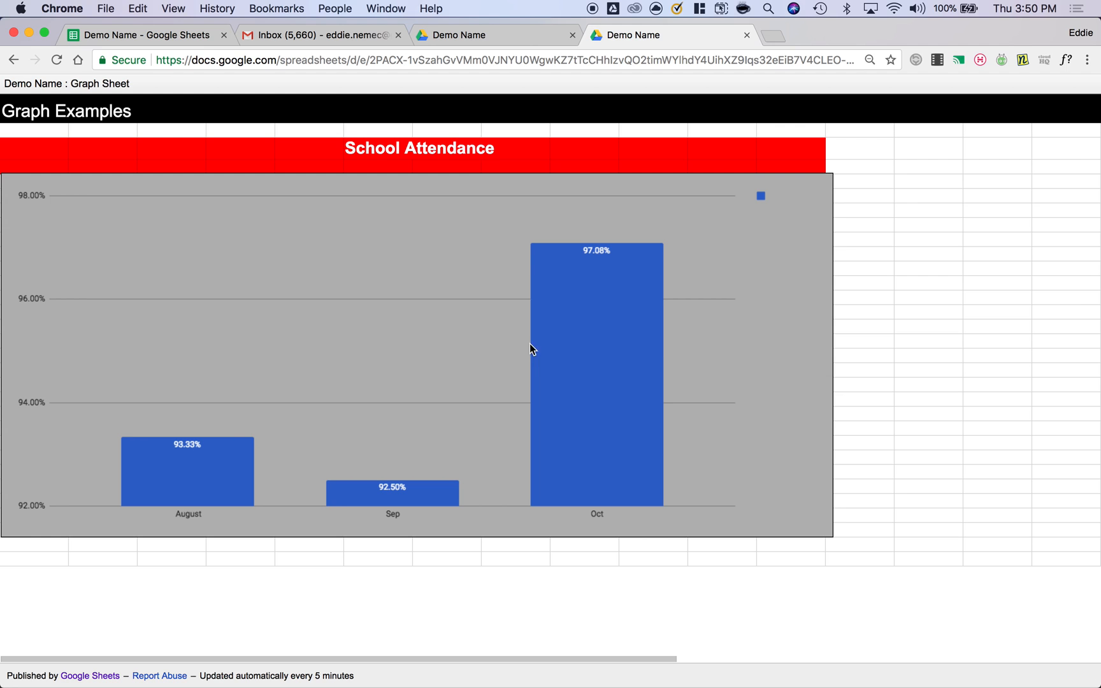
pyautogui.click(144, 36)
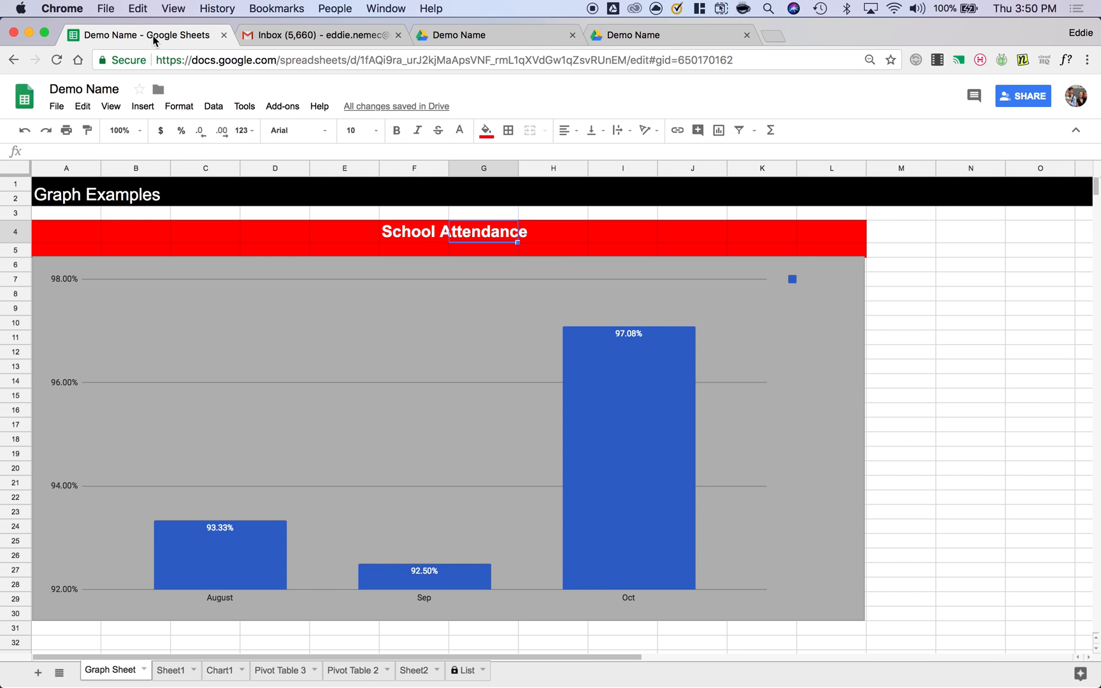
pyautogui.moveTo(615, 660)
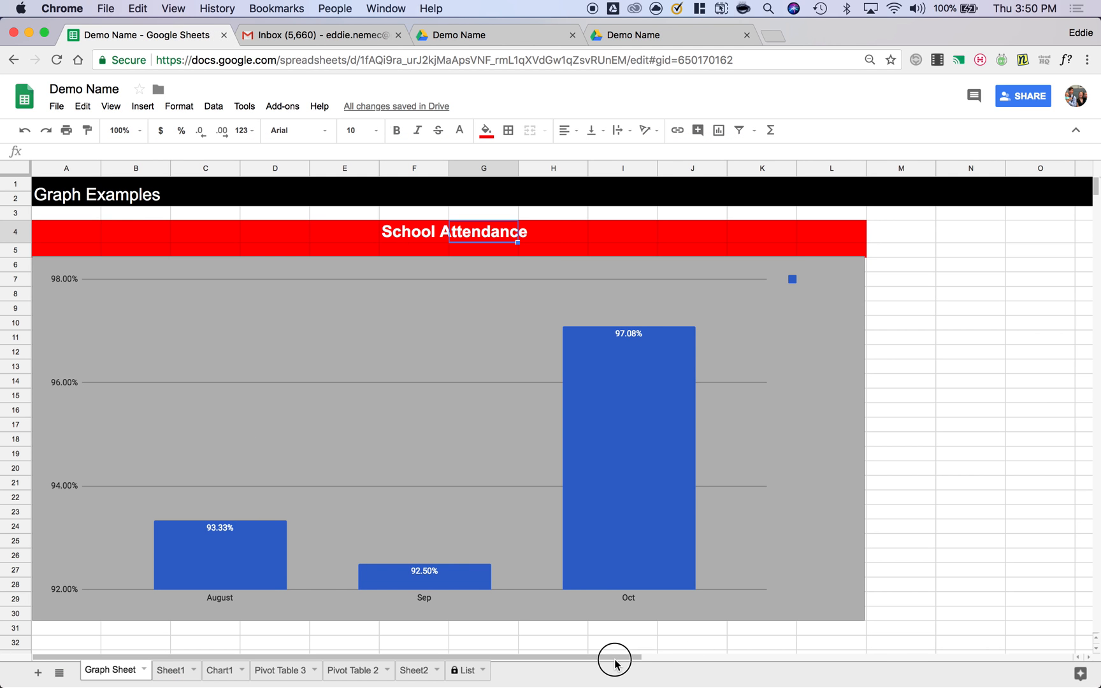
pyautogui.moveTo(276, 678)
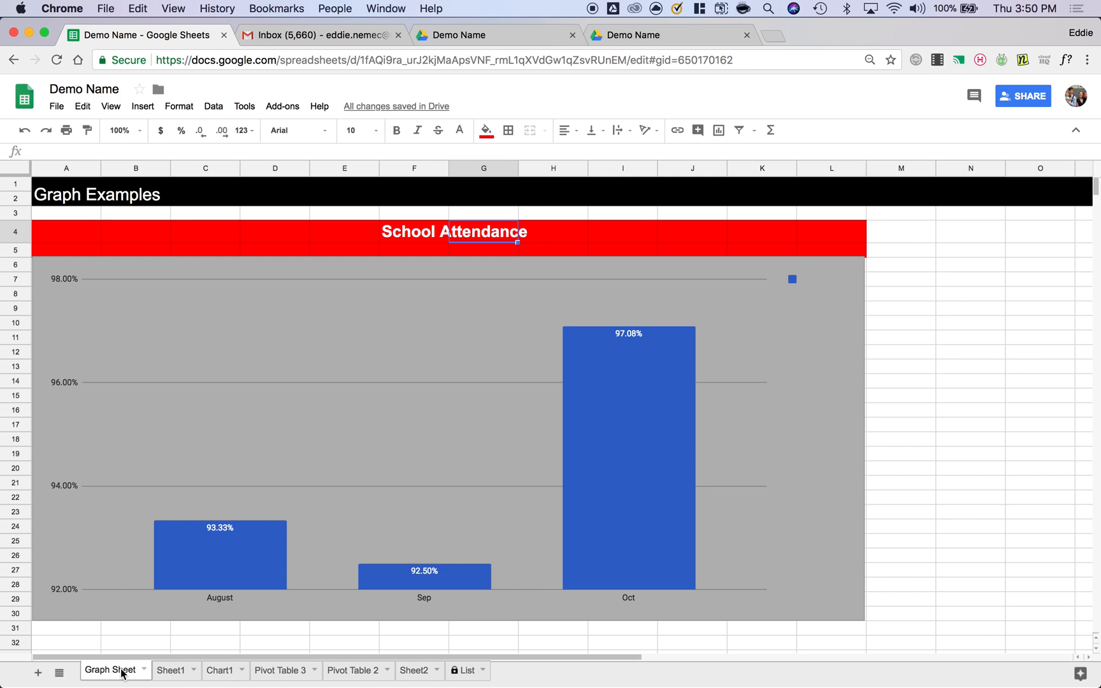
pyautogui.rightClick(109, 671)
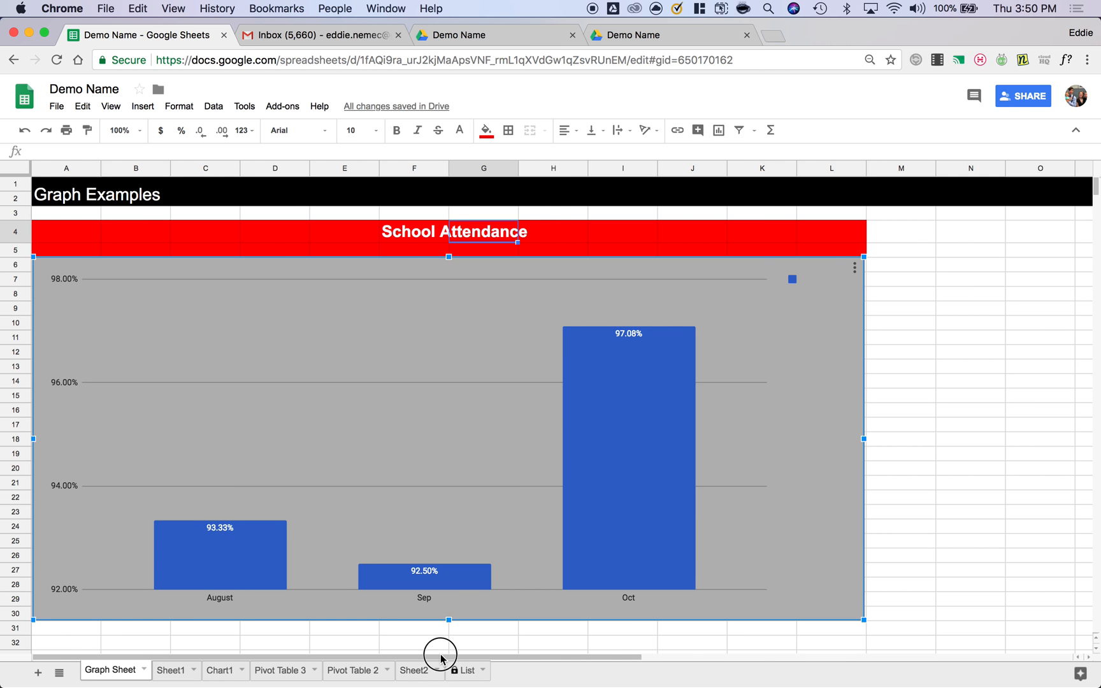
pyautogui.moveTo(358, 655)
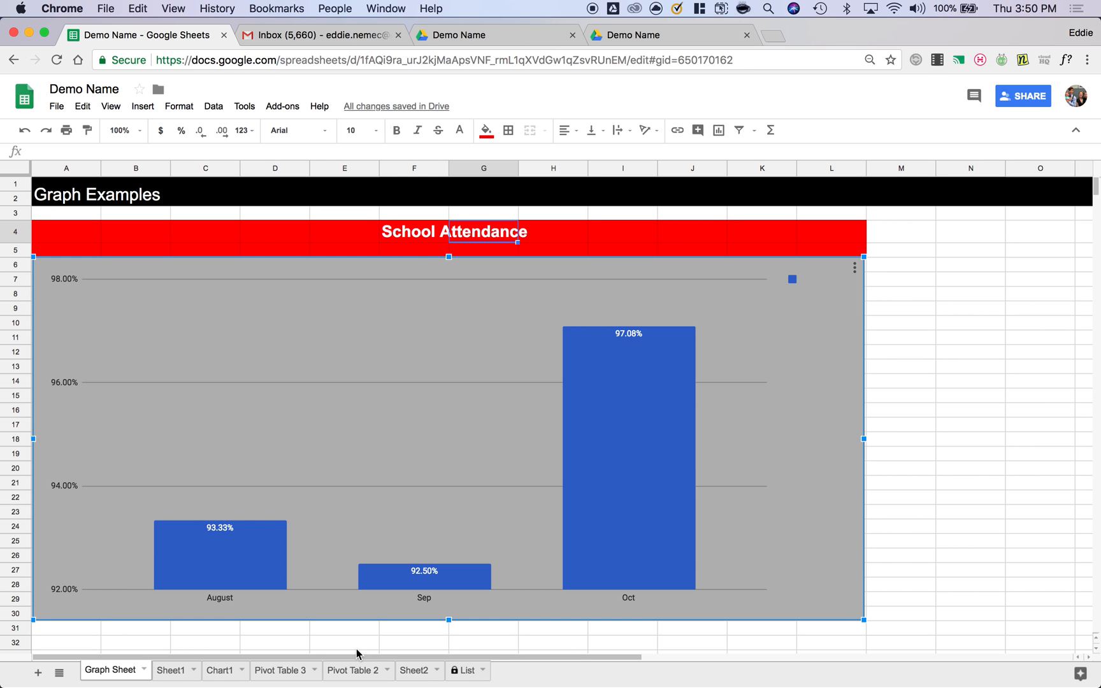
pyautogui.moveTo(293, 323)
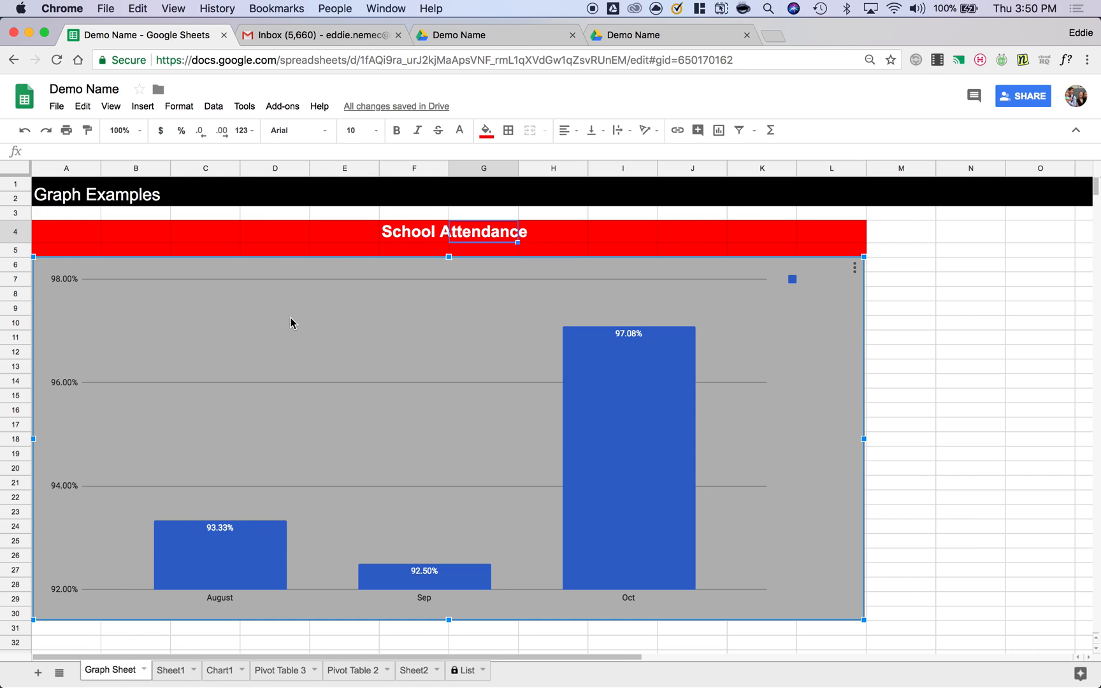
pyautogui.moveTo(343, 286)
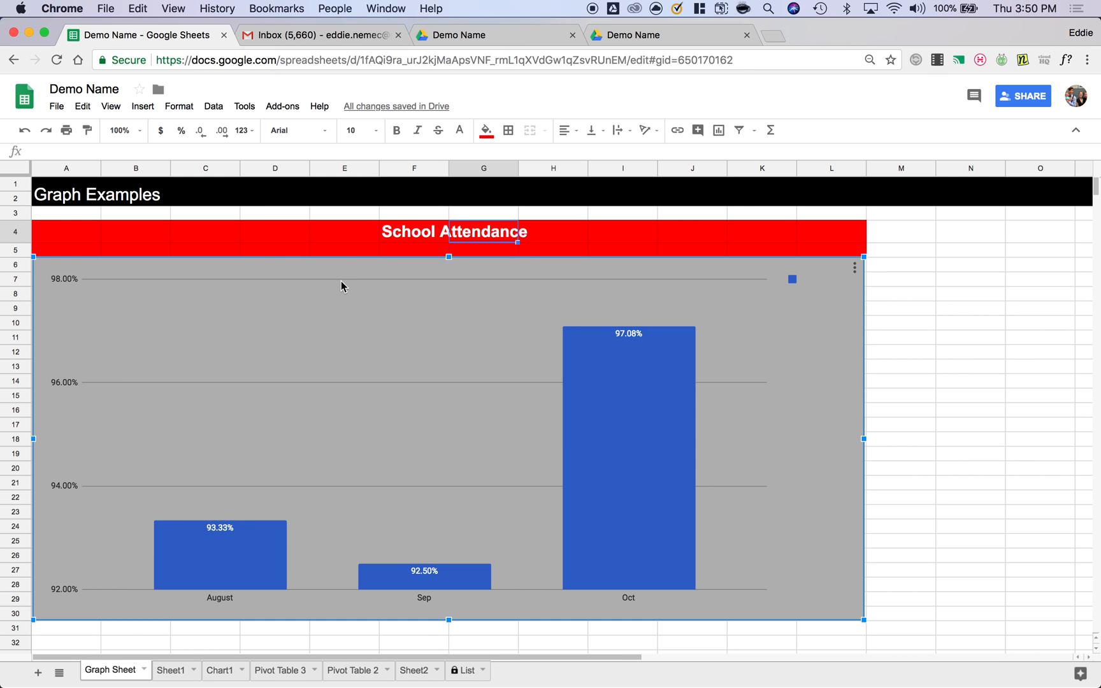